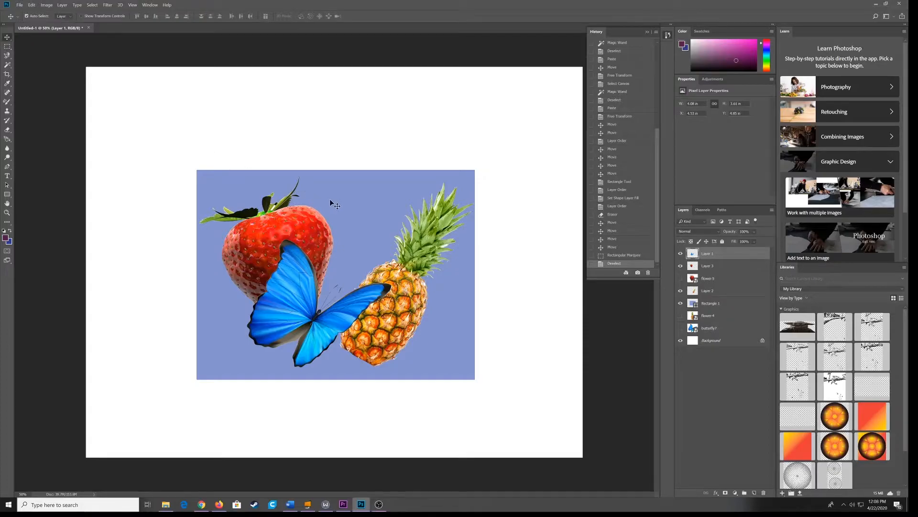
pyautogui.moveTo(485, 242)
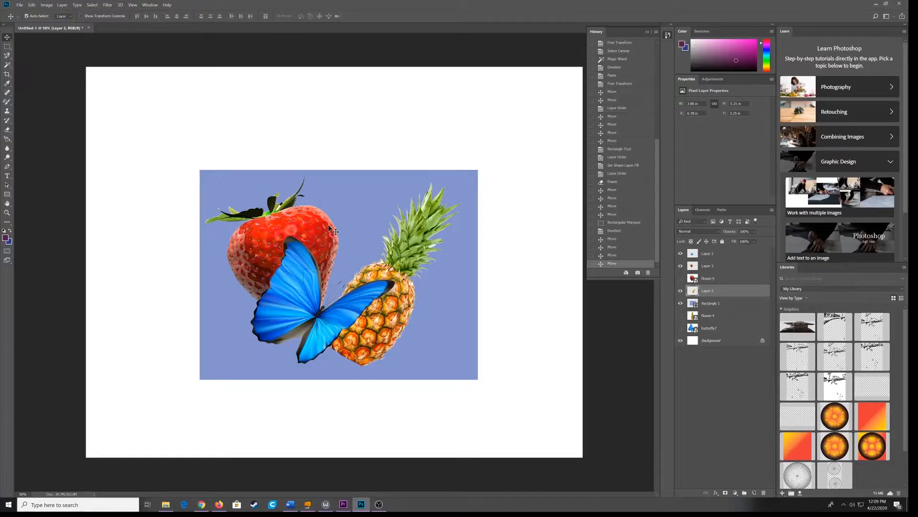
pyautogui.moveTo(329, 223)
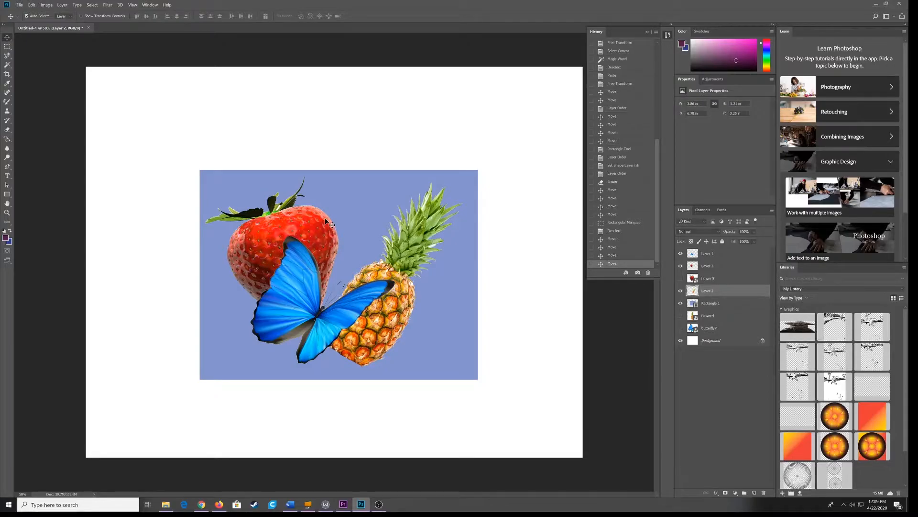
pyautogui.moveTo(365, 218)
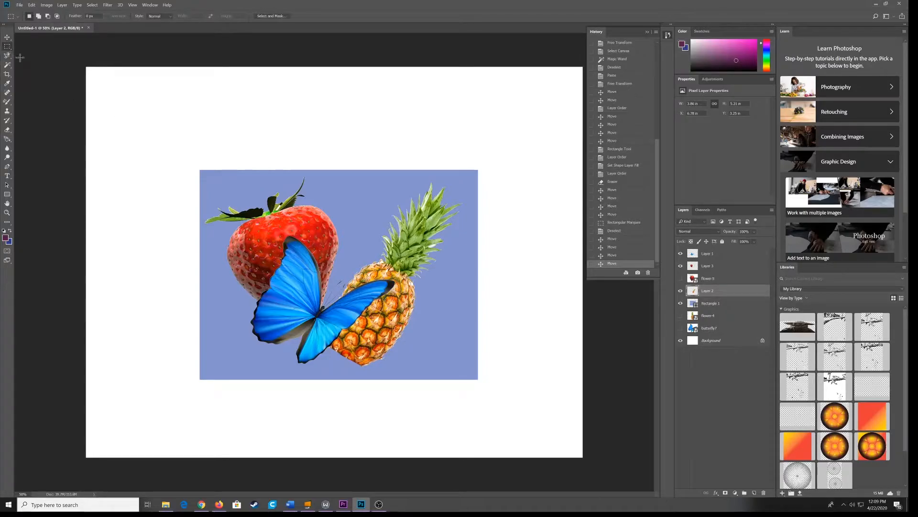
# - Marquee-select the blue block and define it as a pattern named 'block fruit'
pyautogui.moveTo(202, 174); pyautogui.dragTo(272, 255)
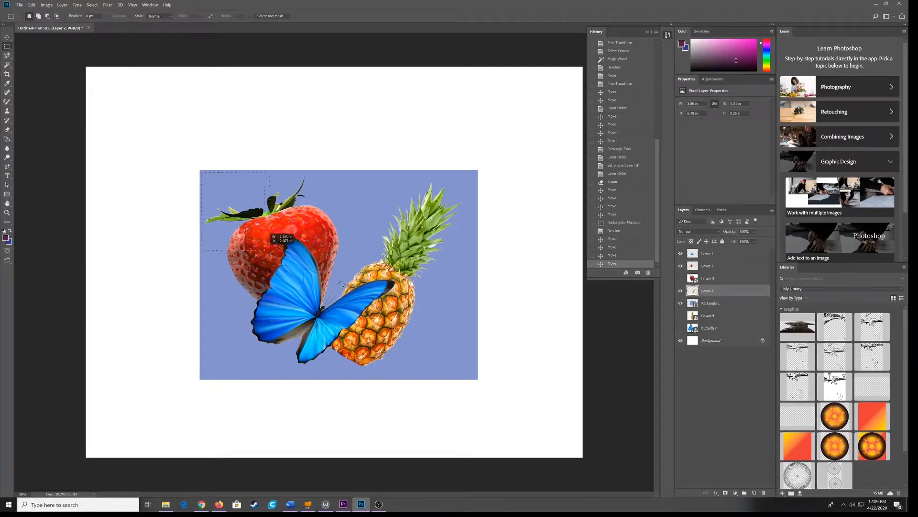
pyautogui.moveTo(271, 256); pyautogui.dragTo(476, 377)
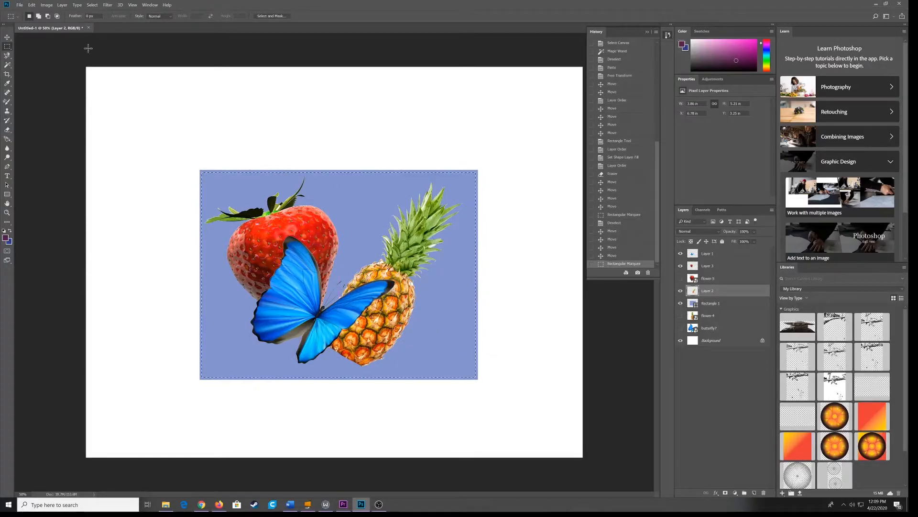
pyautogui.click(31, 5)
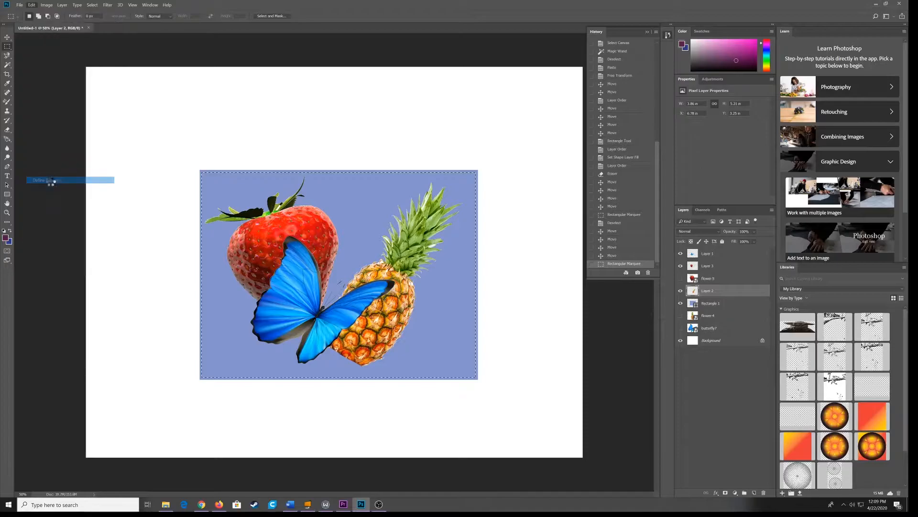
pyautogui.click(47, 180)
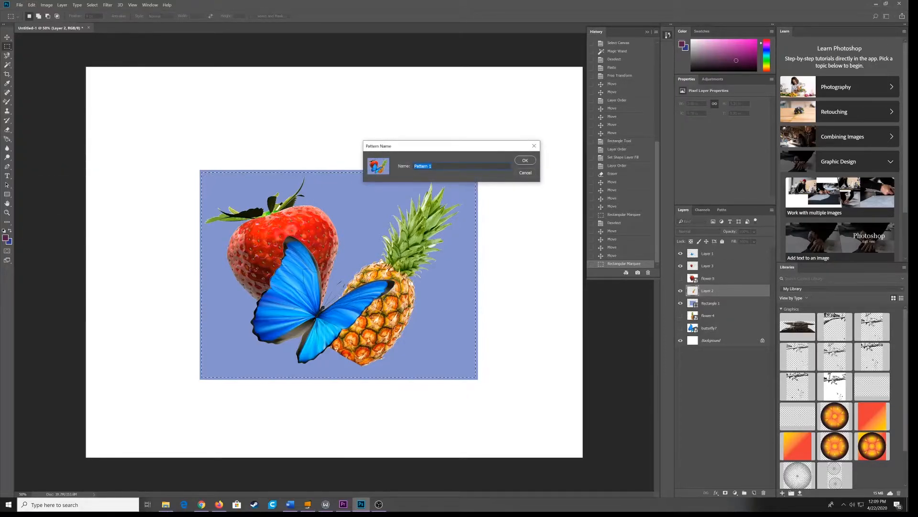
pyautogui.write('block f')
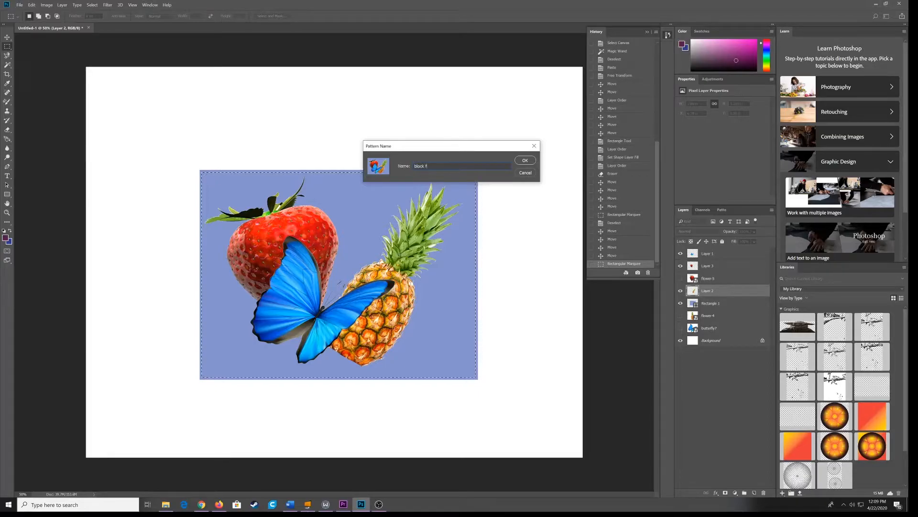
pyautogui.write('ruit')
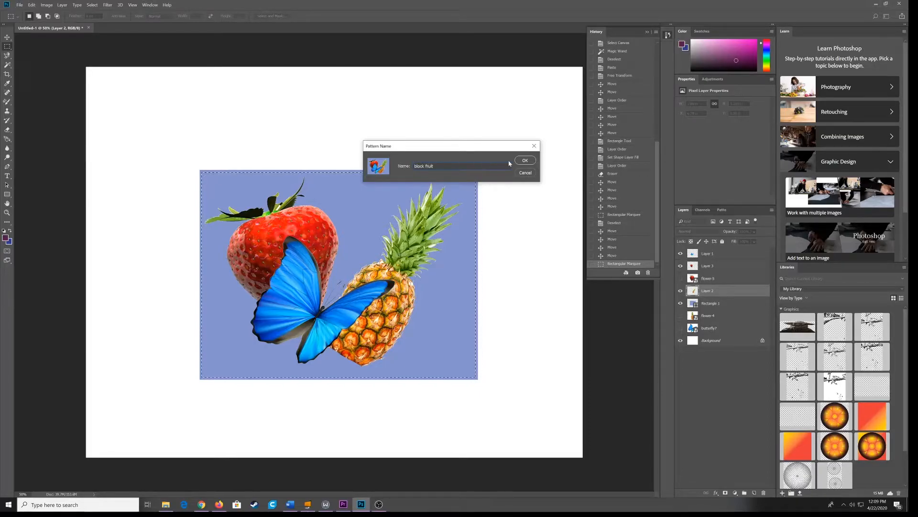
pyautogui.click(525, 160)
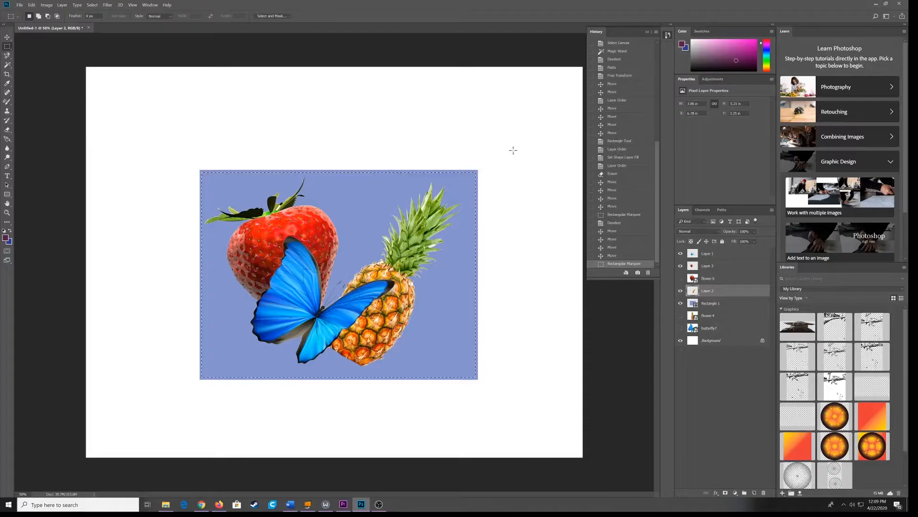
pyautogui.moveTo(496, 192)
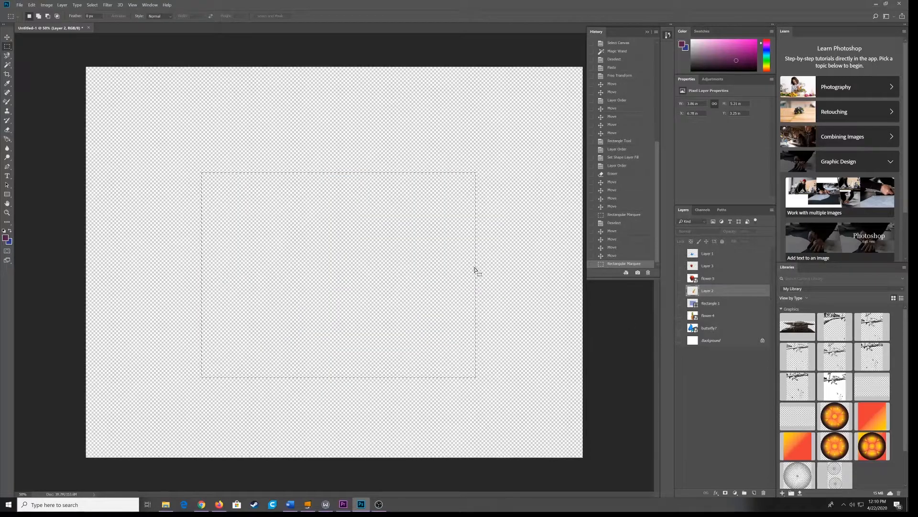
# - Leave only the white Background layer visible and deselect the block area
pyautogui.click(680, 340)
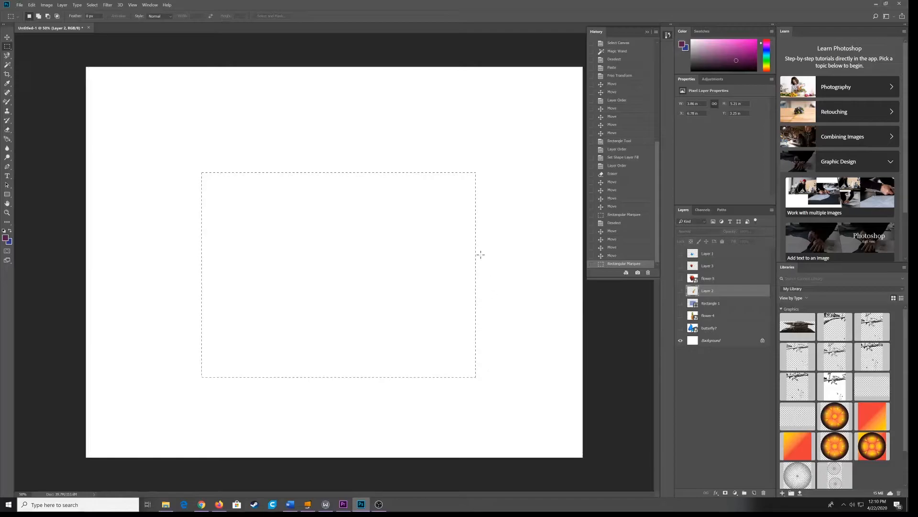
pyautogui.click(92, 4)
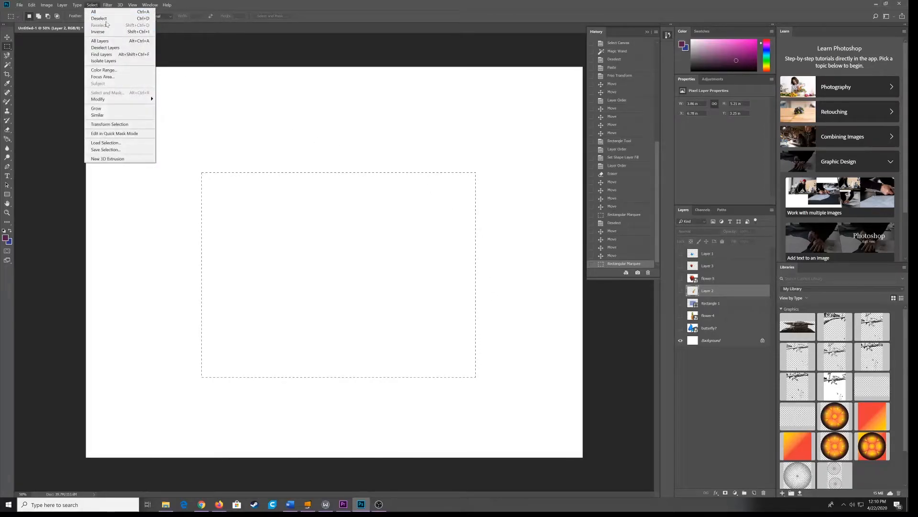
pyautogui.click(98, 18)
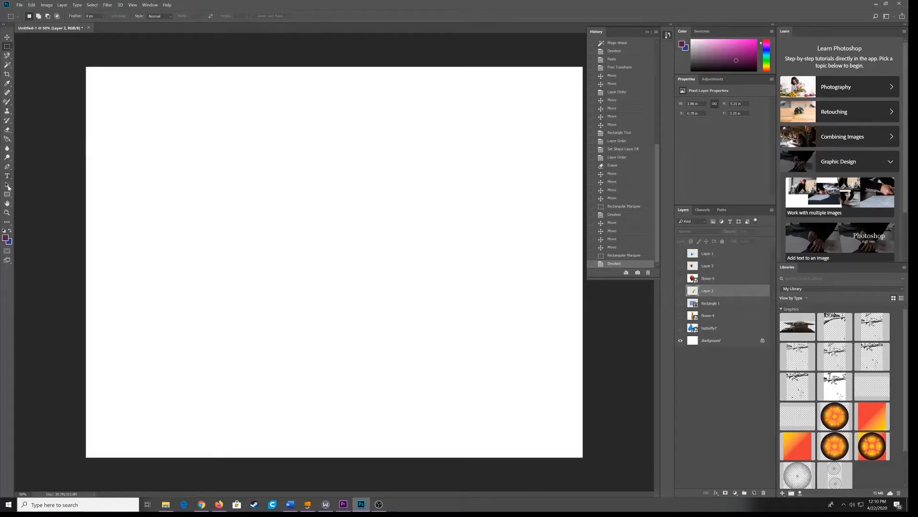
# - Draw a rectangle shape and give it the 'block fruit' pattern fill from the options bar
pyautogui.moveTo(124, 87); pyautogui.dragTo(154, 107)
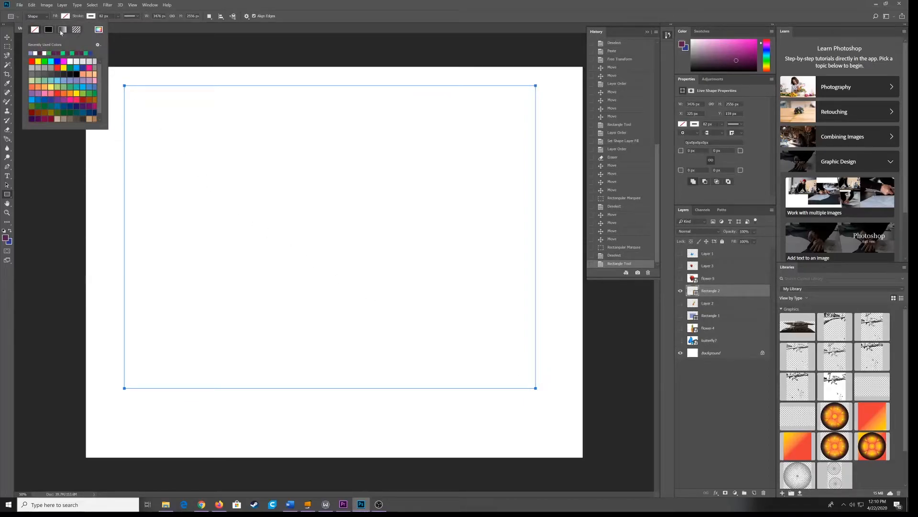
pyautogui.click(76, 30)
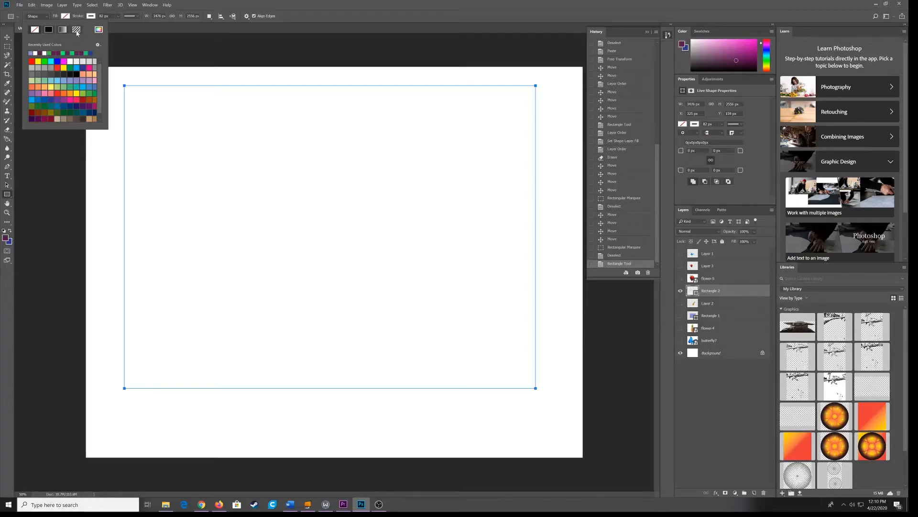
pyautogui.click(76, 29)
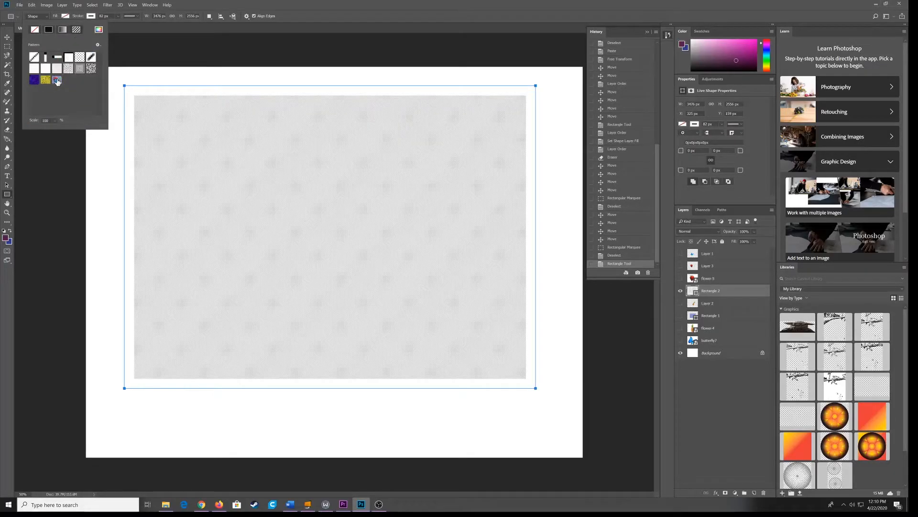
pyautogui.click(57, 80)
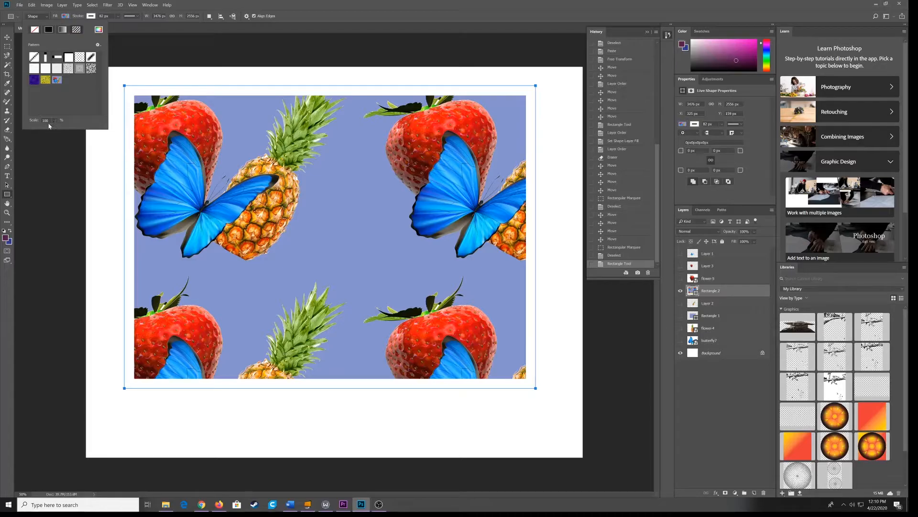
pyautogui.moveTo(234, 32)
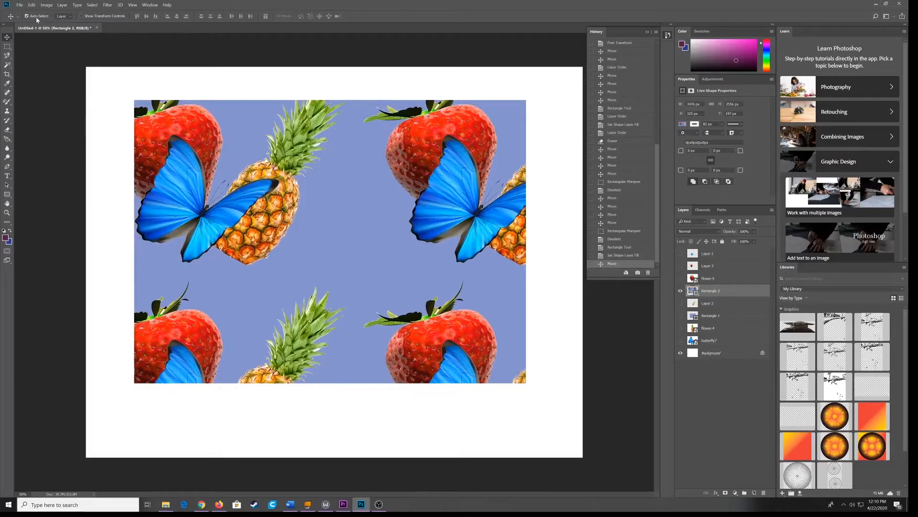
# - Free Transform the patterned rectangle into a small square, nudge it left and commit
pyautogui.click(30, 5)
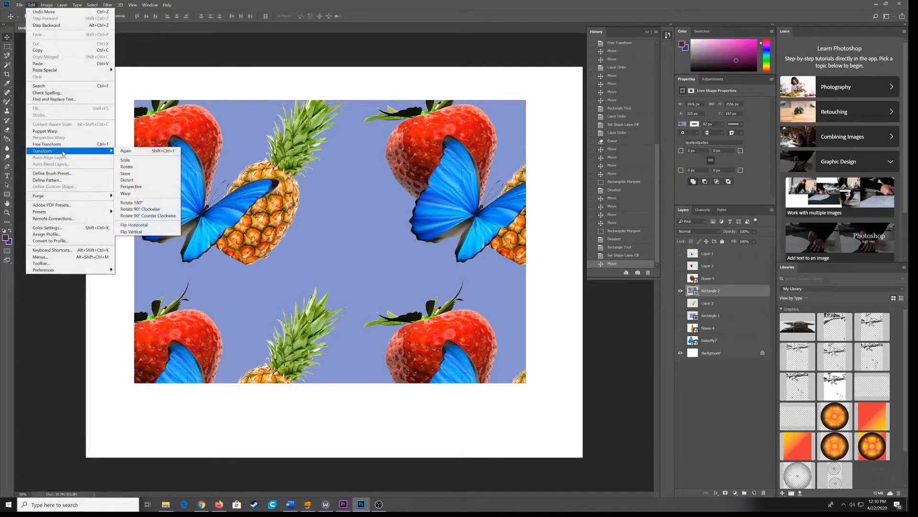
pyautogui.moveTo(53, 144)
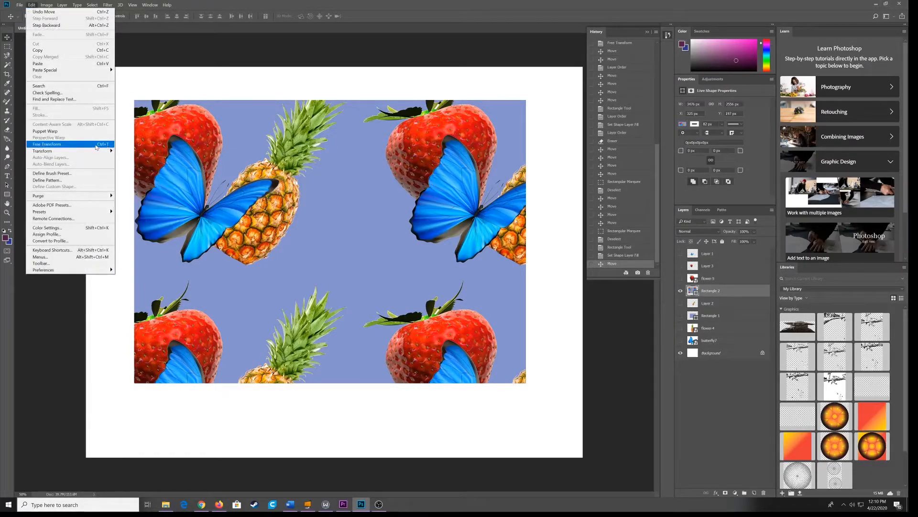
pyautogui.click(46, 145)
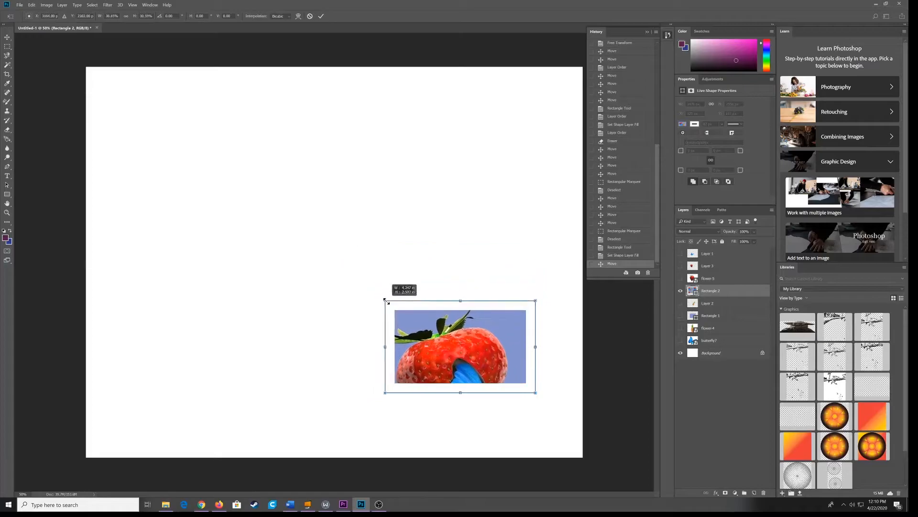
pyautogui.moveTo(386, 300); pyautogui.dragTo(438, 291)
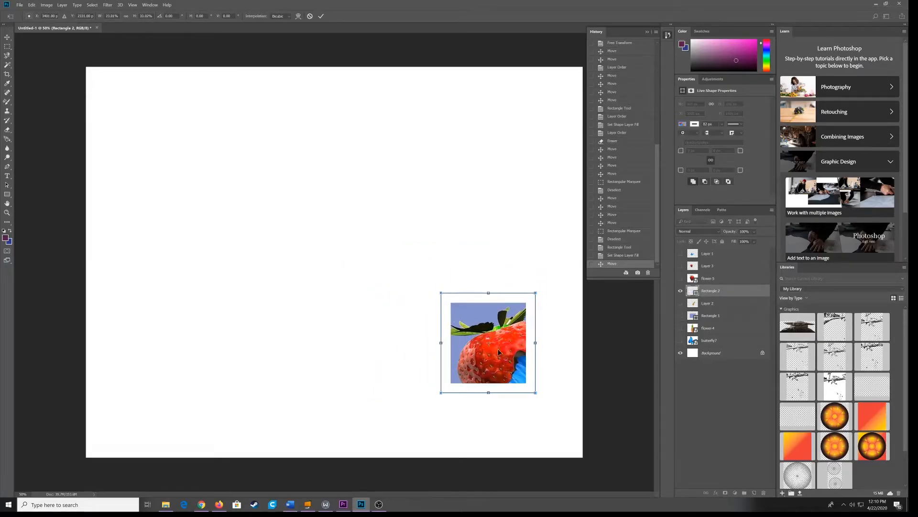
pyautogui.moveTo(497, 343); pyautogui.dragTo(461, 340)
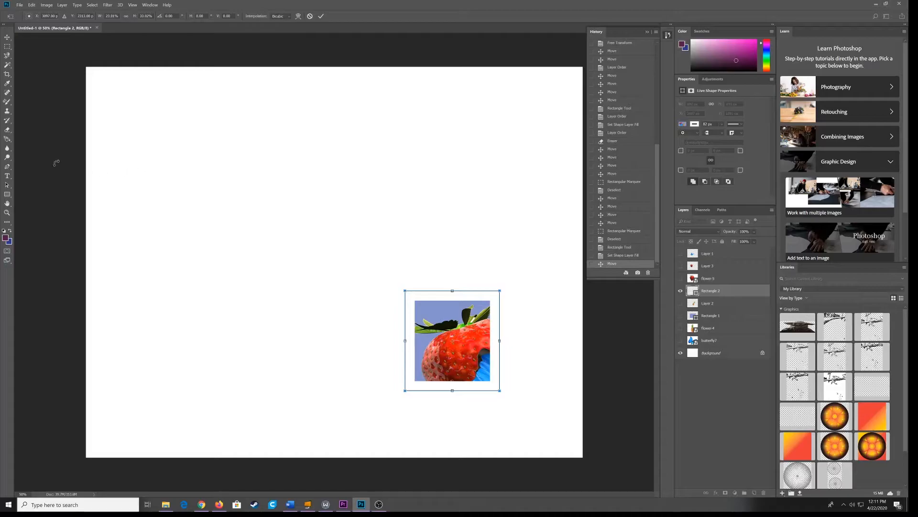
pyautogui.click(321, 16)
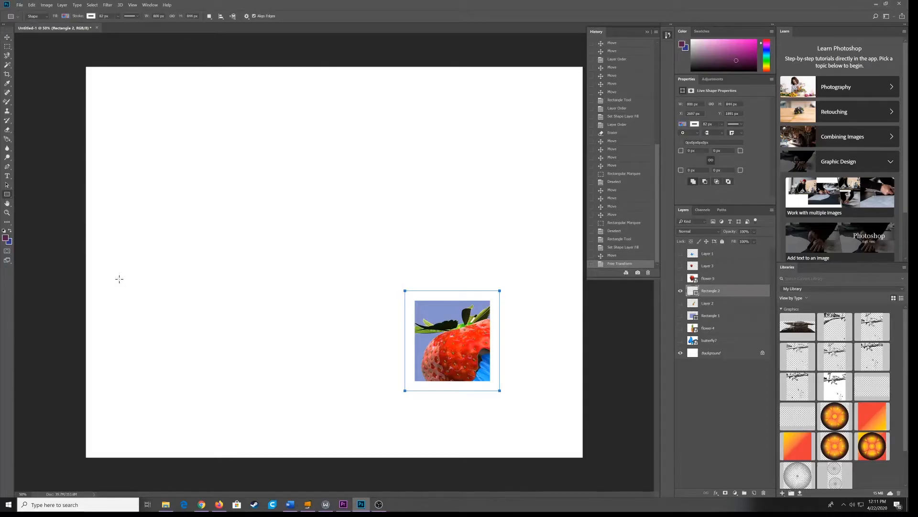
# - Alt-drag a copy of the square to the left, fill it with the small-scale fruit pattern and widen it
pyautogui.moveTo(118, 275); pyautogui.dragTo(181, 390)
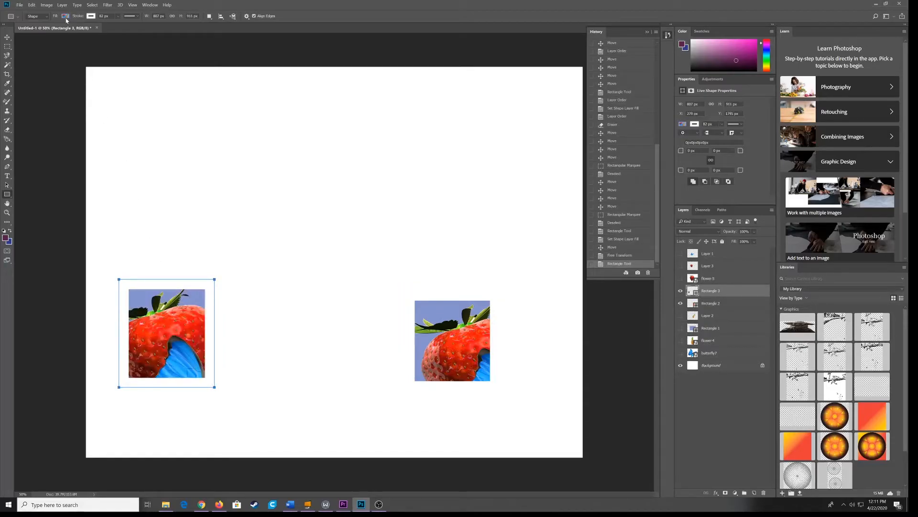
pyautogui.click(66, 16)
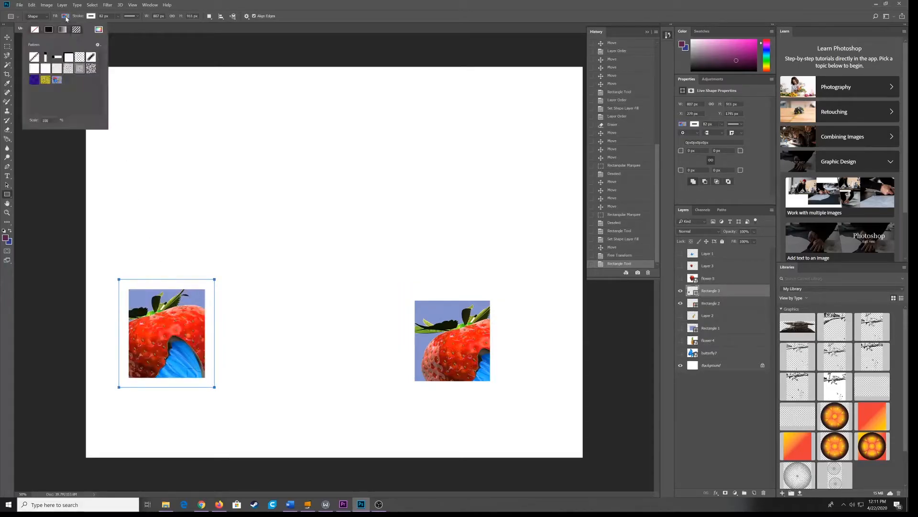
pyautogui.click(57, 80)
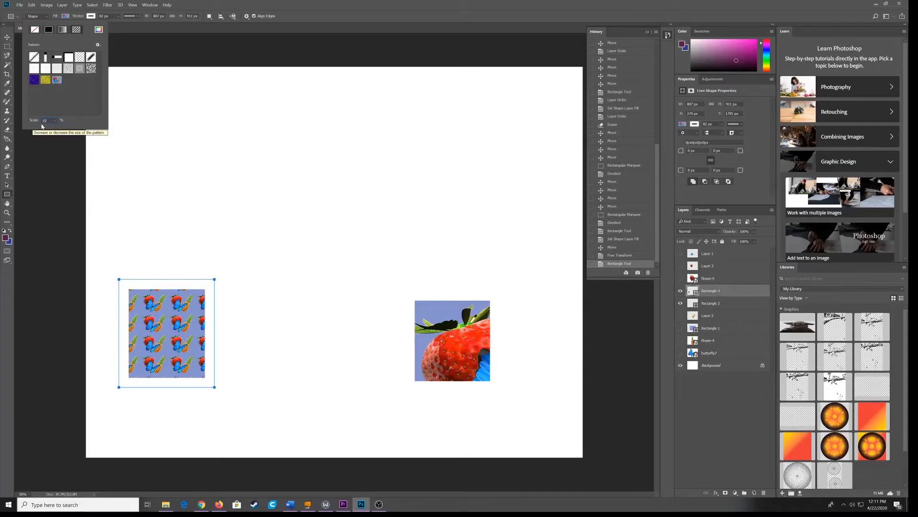
pyautogui.moveTo(49, 151)
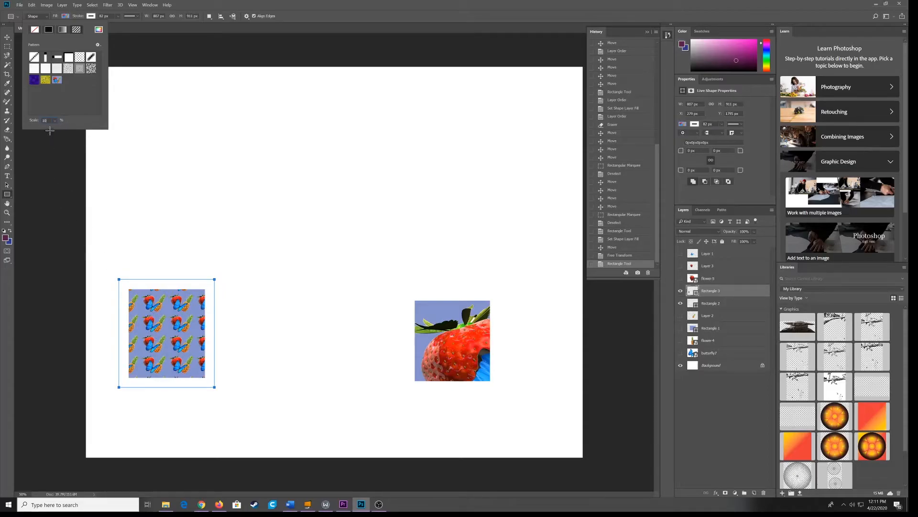
pyautogui.click(33, 122)
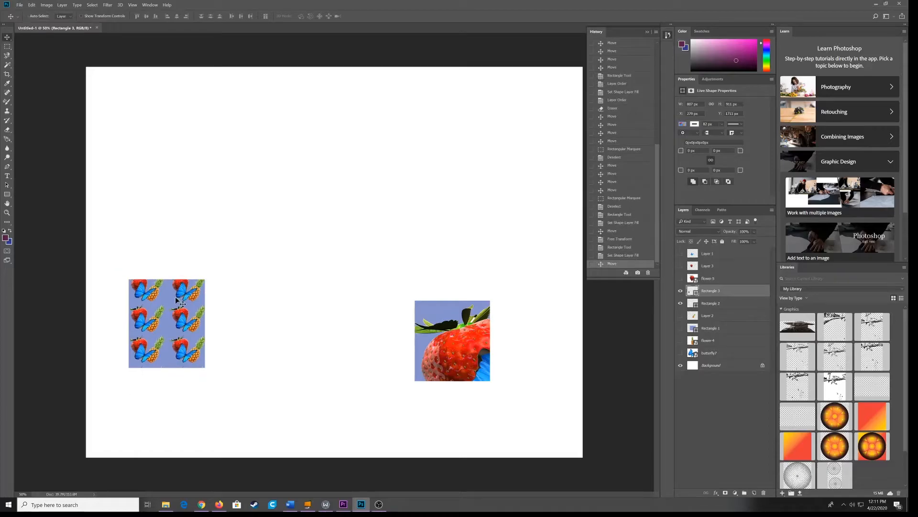
pyautogui.moveTo(205, 323); pyautogui.dragTo(241, 323)
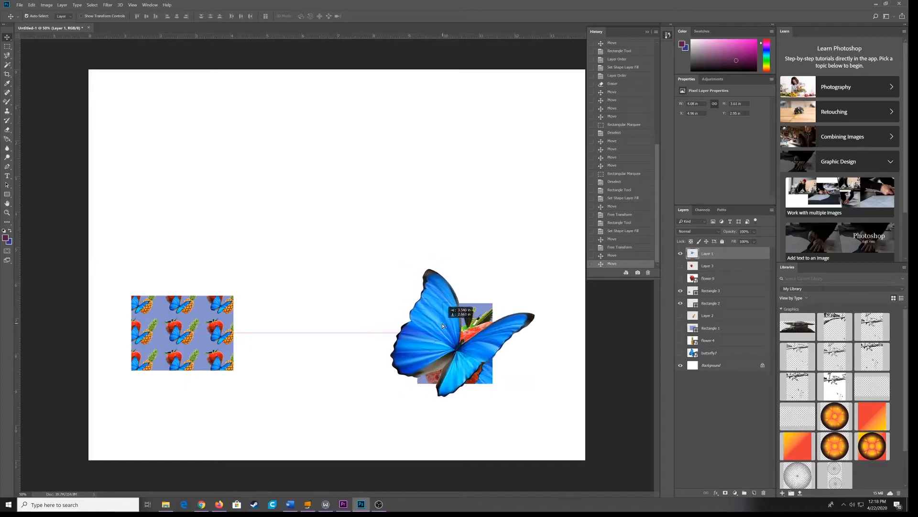
# - Move the butterfly layer to the upper centre, tilt it slightly and bring up its Layer Style
pyautogui.moveTo(458, 328); pyautogui.dragTo(346, 243)
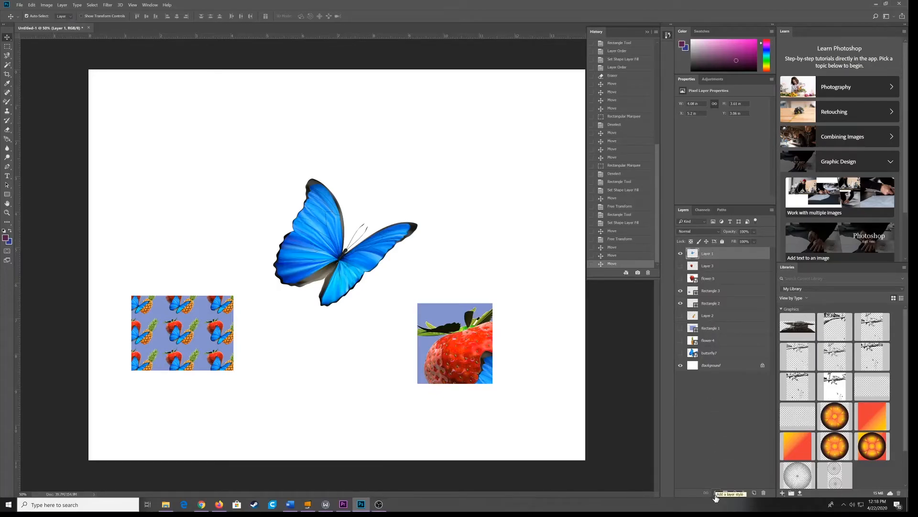
pyautogui.click(716, 493)
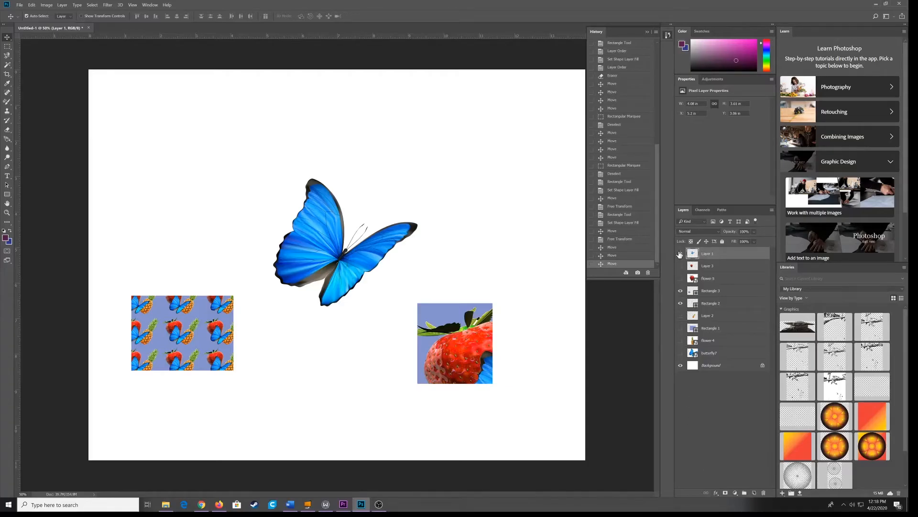
pyautogui.moveTo(345, 243); pyautogui.dragTo(328, 252)
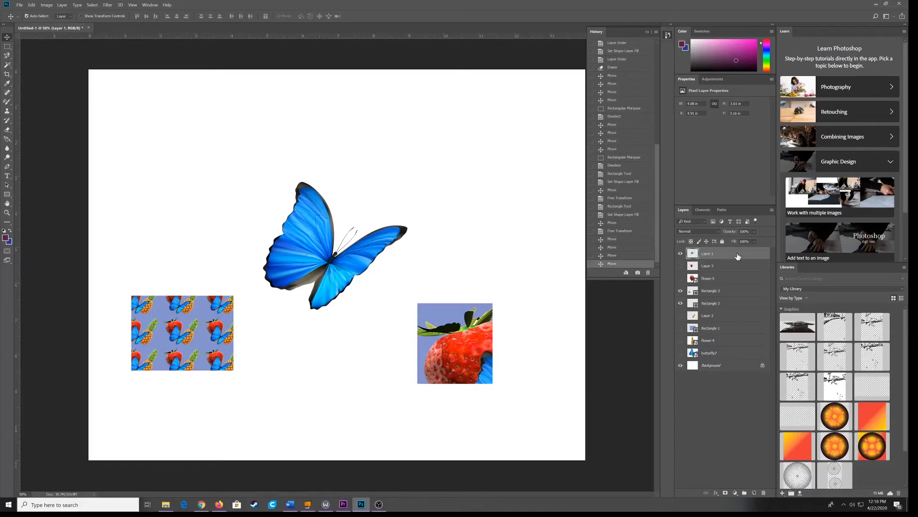
pyautogui.doubleClick(738, 253)
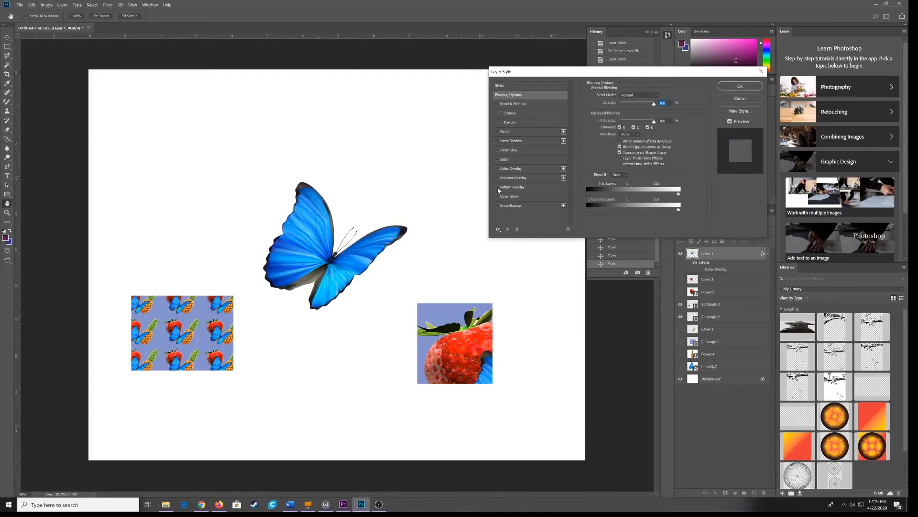
# - Enable Pattern Overlay with the fruit-and-butterfly pattern at reduced scale and confirm
pyautogui.click(498, 186)
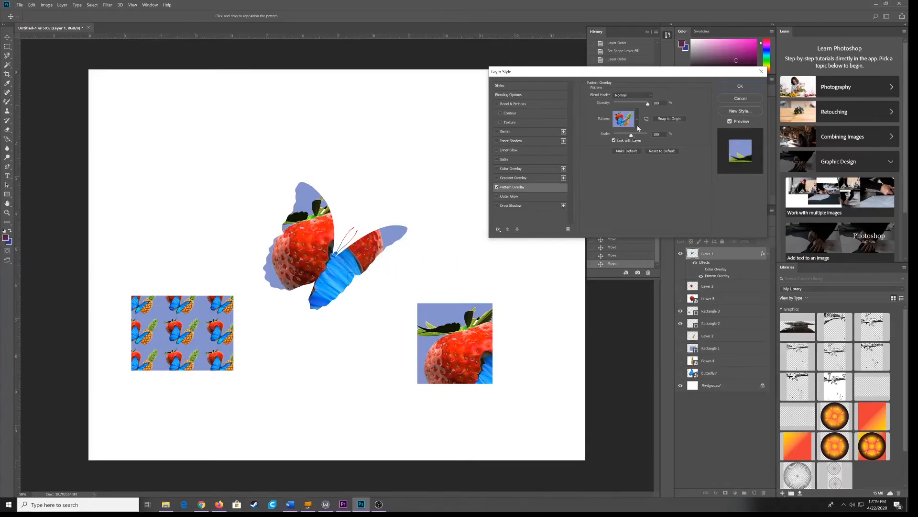
pyautogui.click(624, 119)
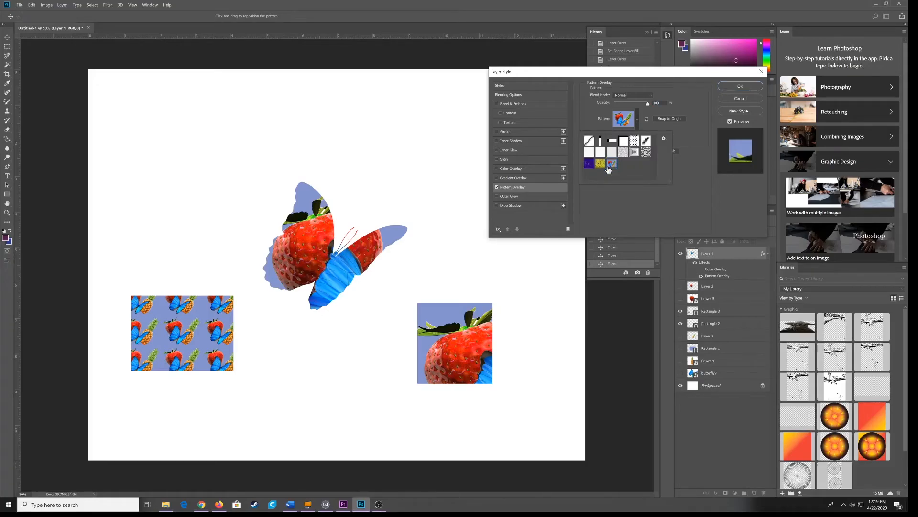
pyautogui.click(600, 164)
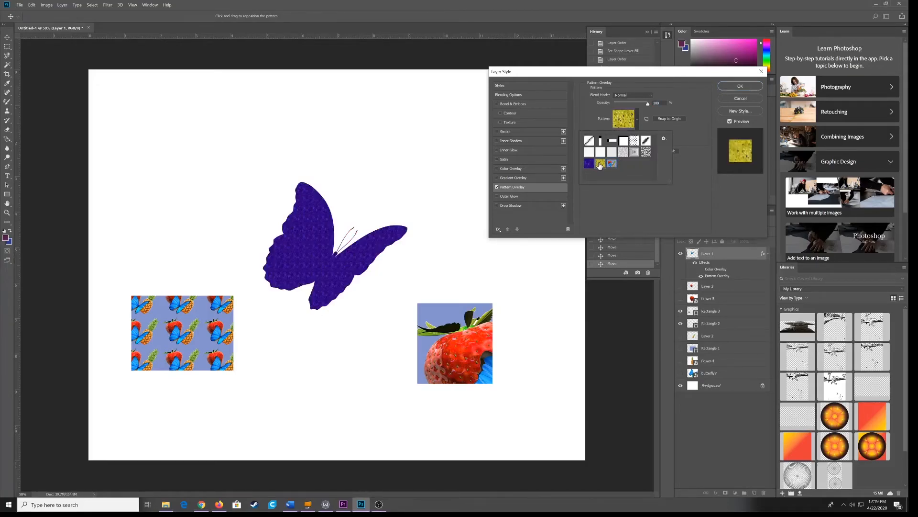
pyautogui.click(611, 164)
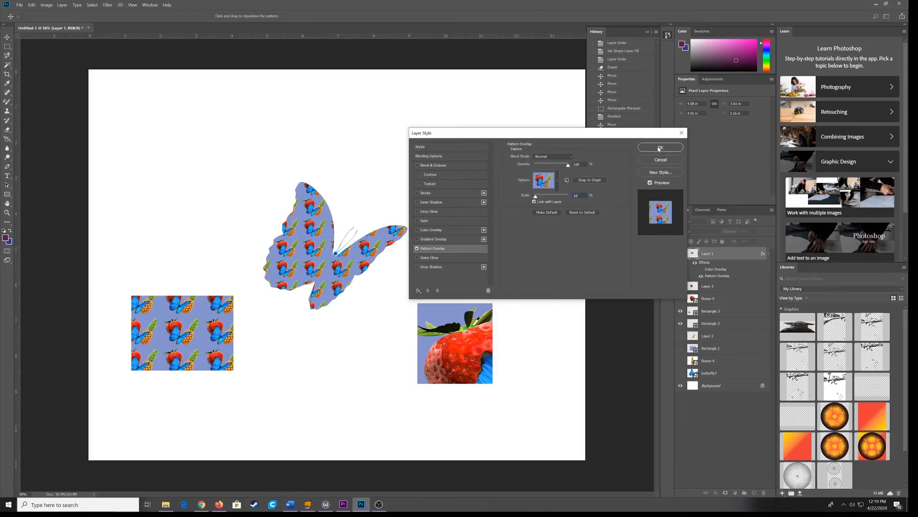
pyautogui.click(660, 147)
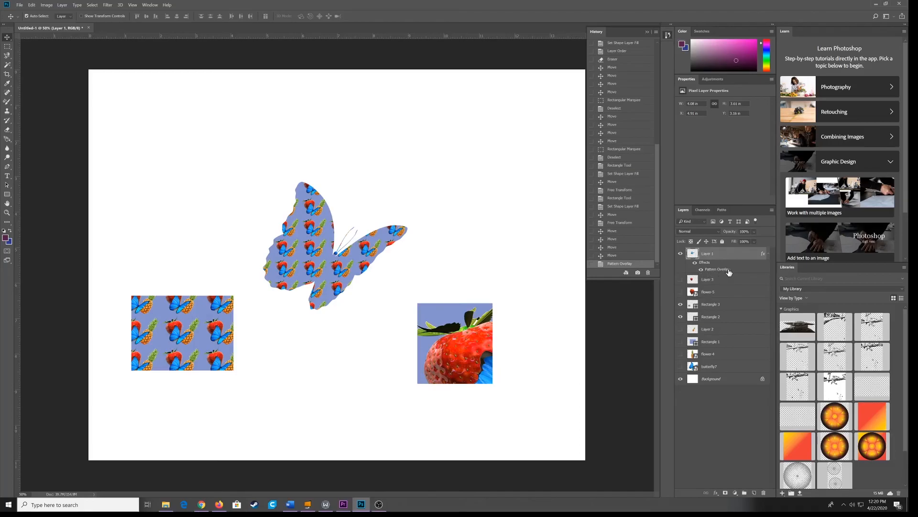
# - Reopen the butterfly's Pattern Overlay, reposition the tiled pattern and confirm
pyautogui.doubleClick(716, 269)
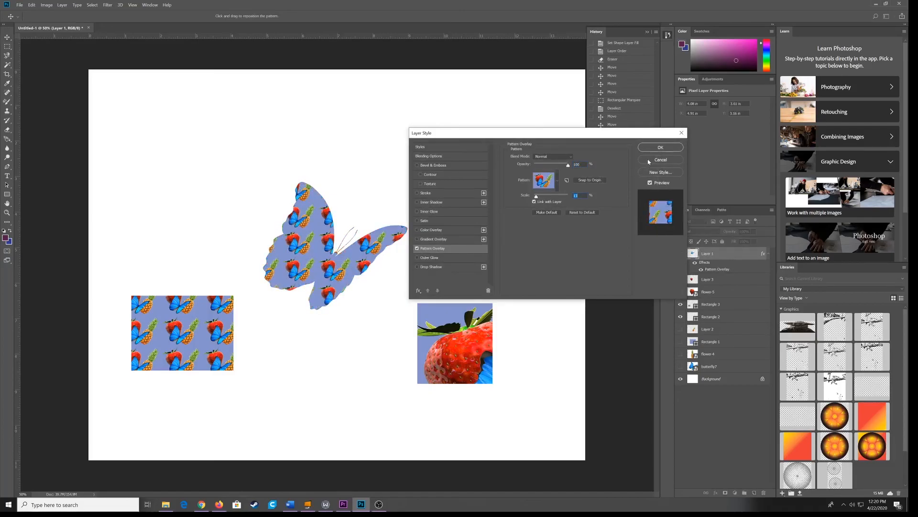
pyautogui.click(660, 147)
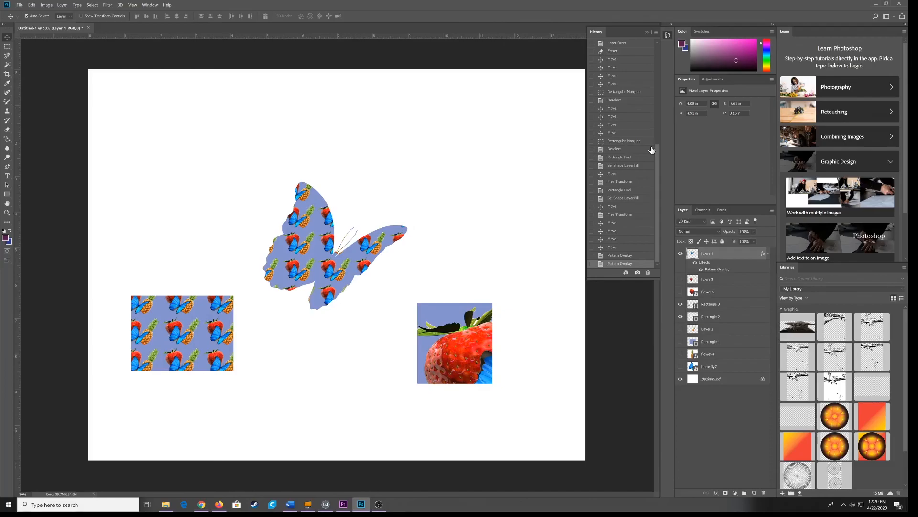